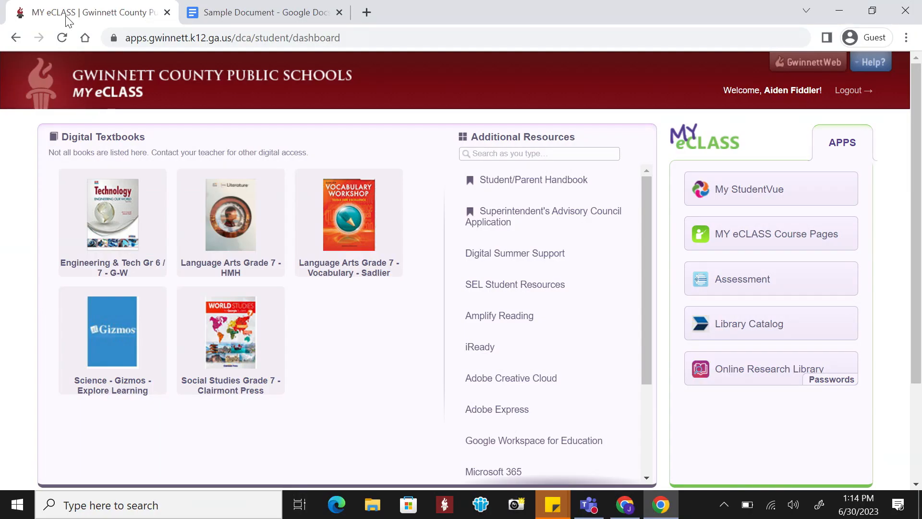
mouse_move(81, 9)
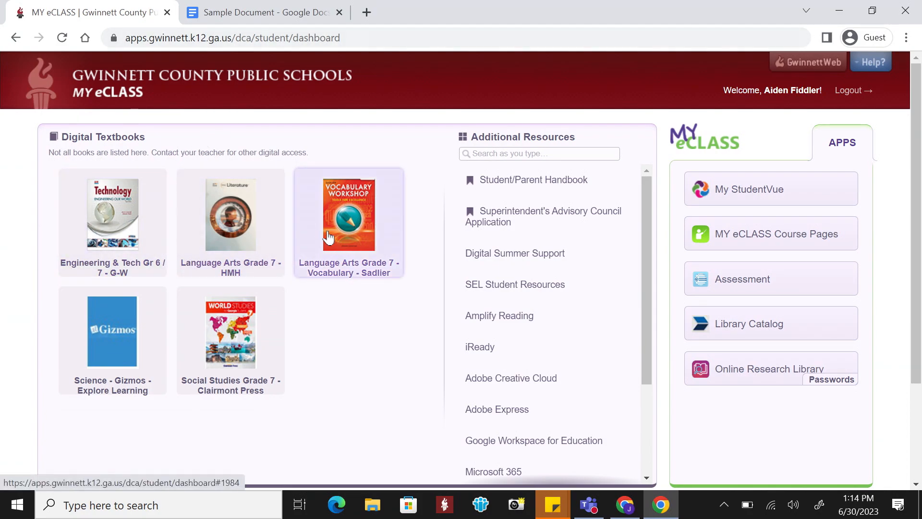
mouse_move(230, 333)
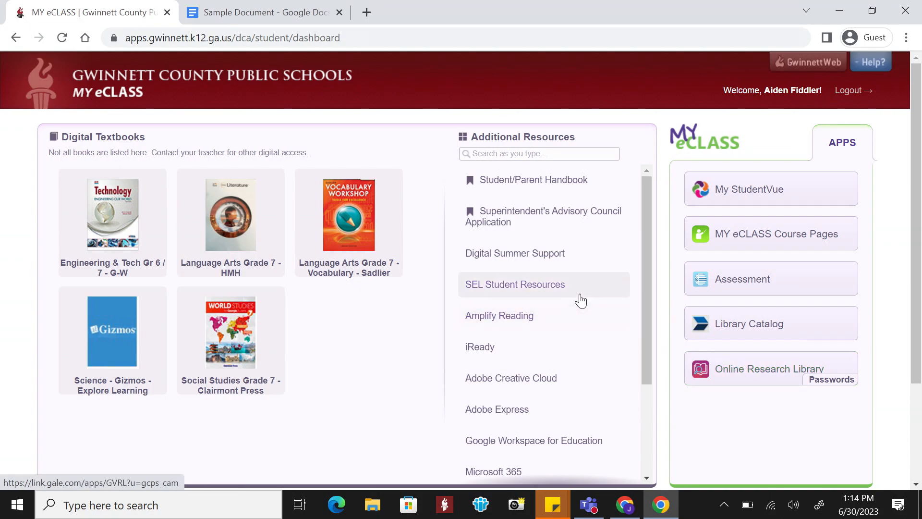
Step: Open Microsoft 365 from the portal's Additional Resources list
scroll("down", 3)
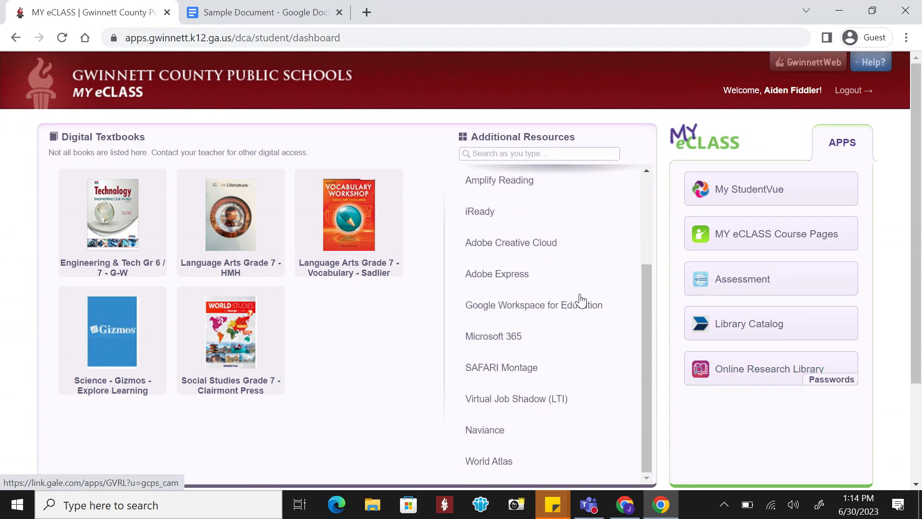
scroll("up", 3)
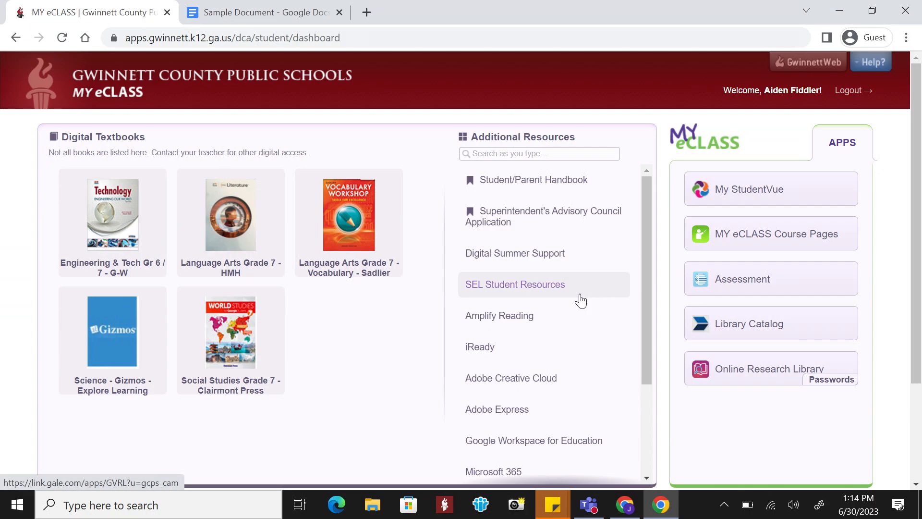
scroll("down", 3)
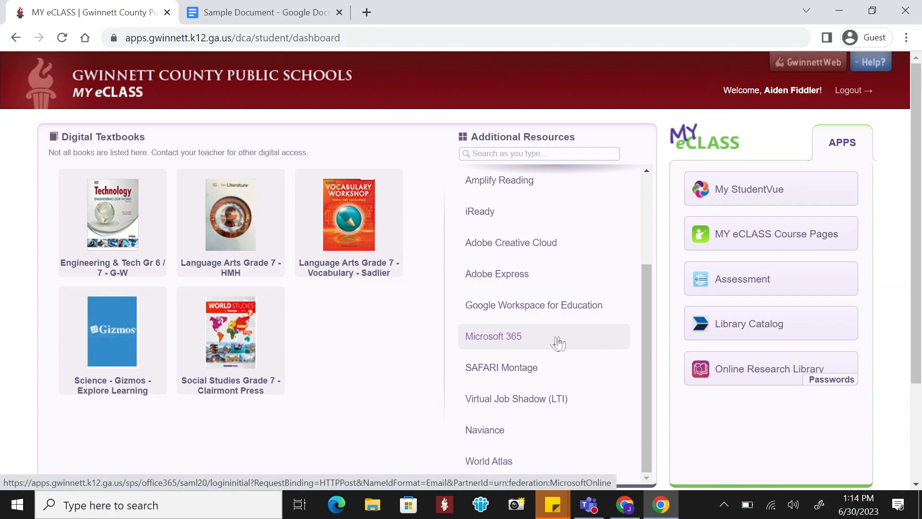
left_click(493, 335)
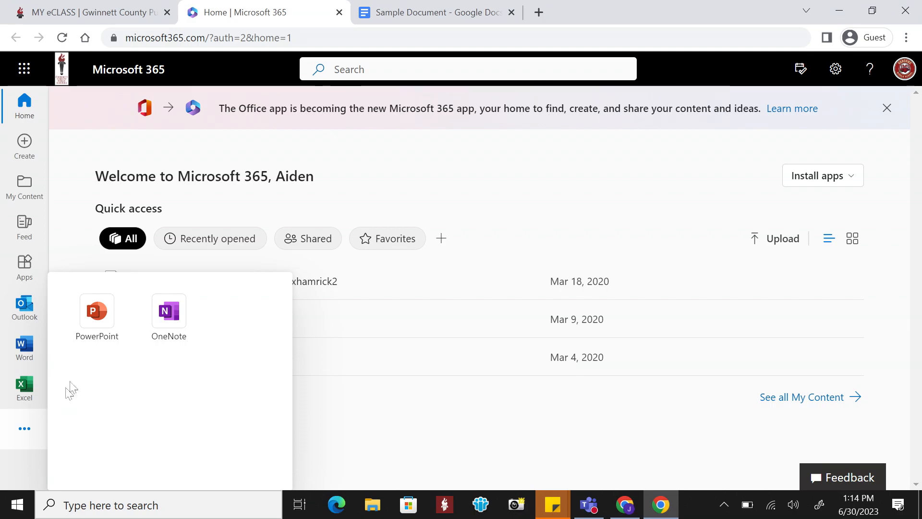
mouse_move(57, 346)
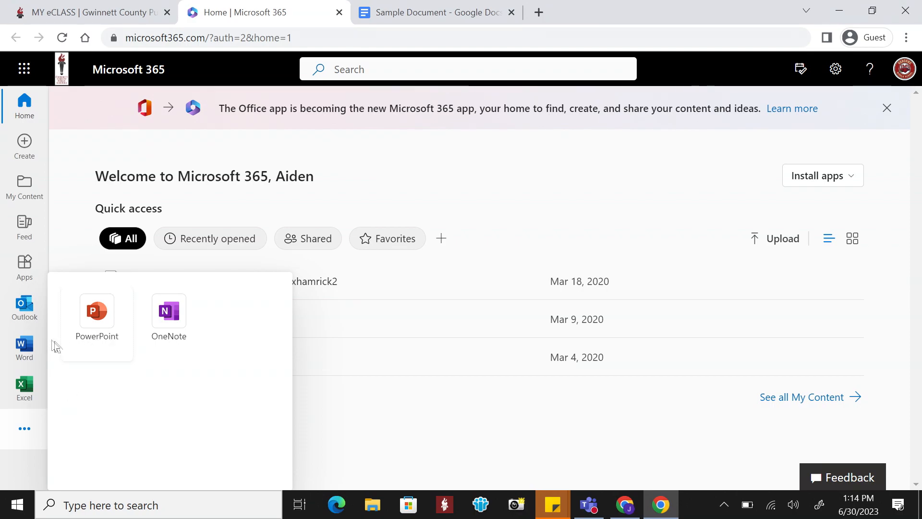
Step: View the Word and Excel start pages, then PowerPoint's template start page
left_click(24, 346)
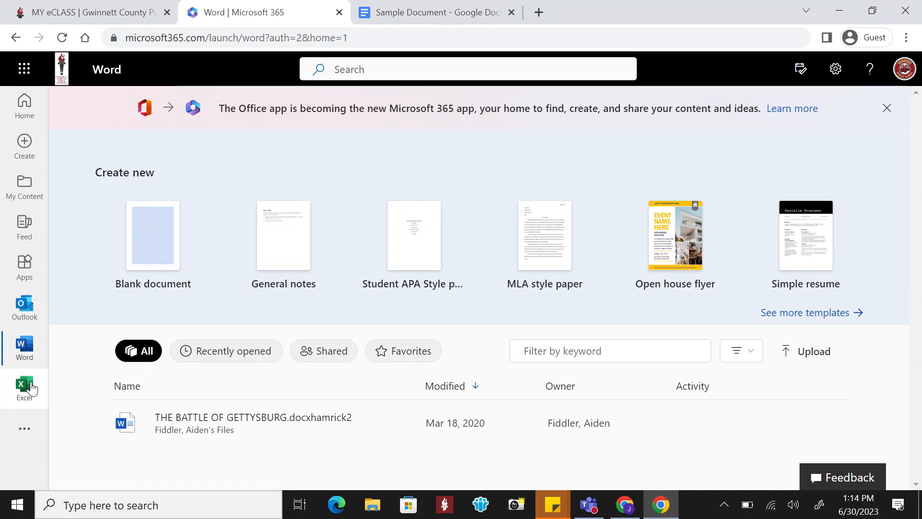
left_click(24, 388)
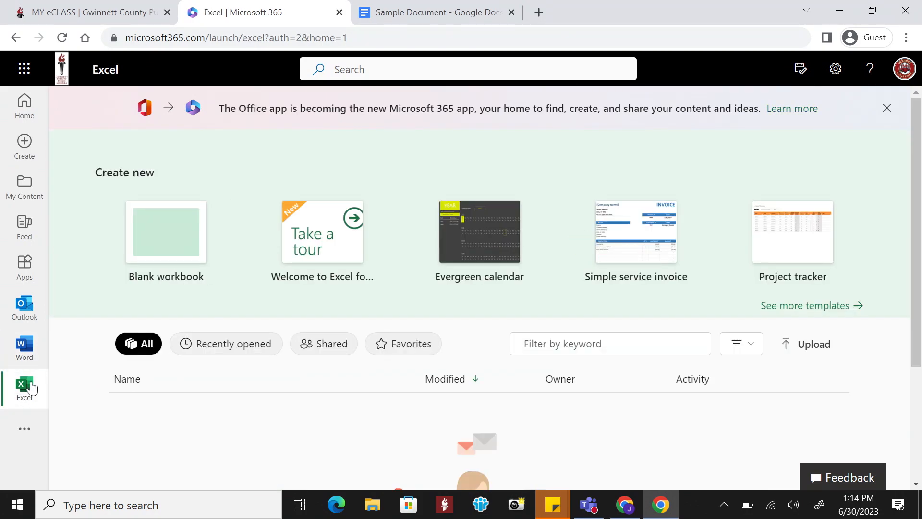
left_click(25, 428)
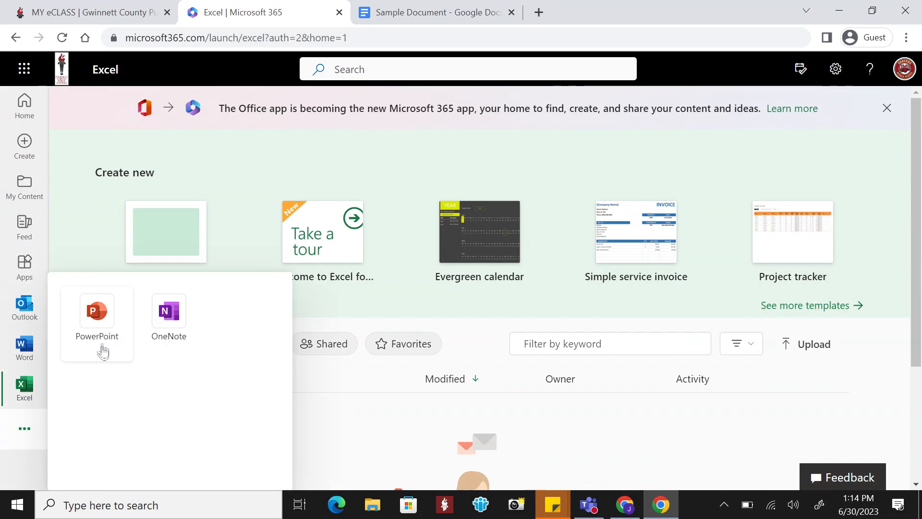
left_click(96, 317)
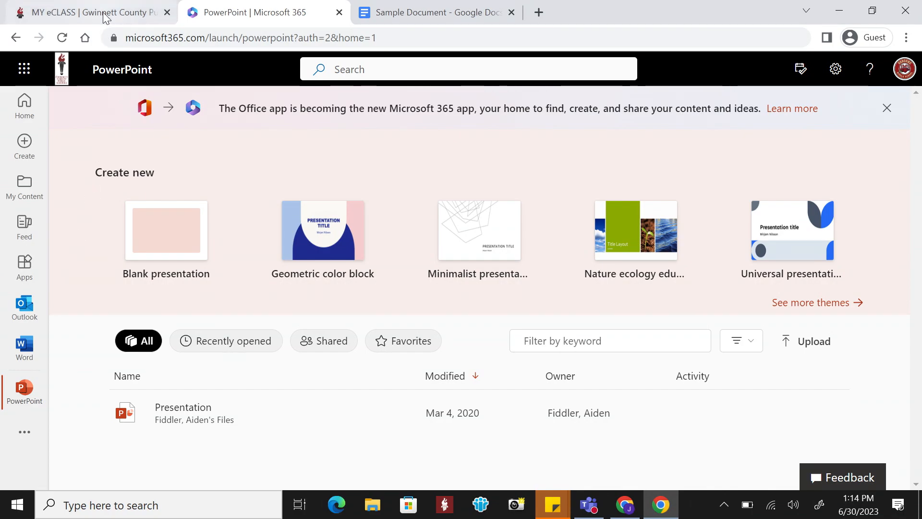
Step: Open Google Workspace for Education from the MY eCLASS resources, landing in My Drive
left_click(89, 11)
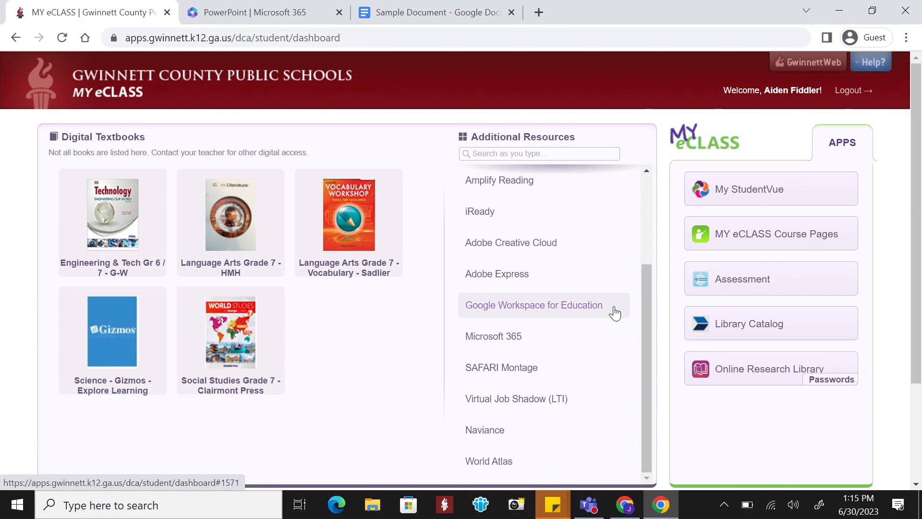
left_click(533, 305)
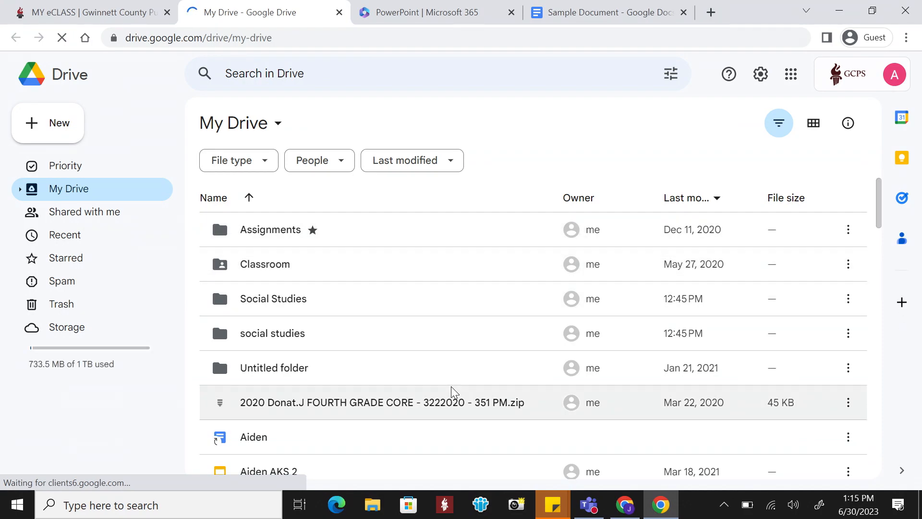
mouse_move(513, 200)
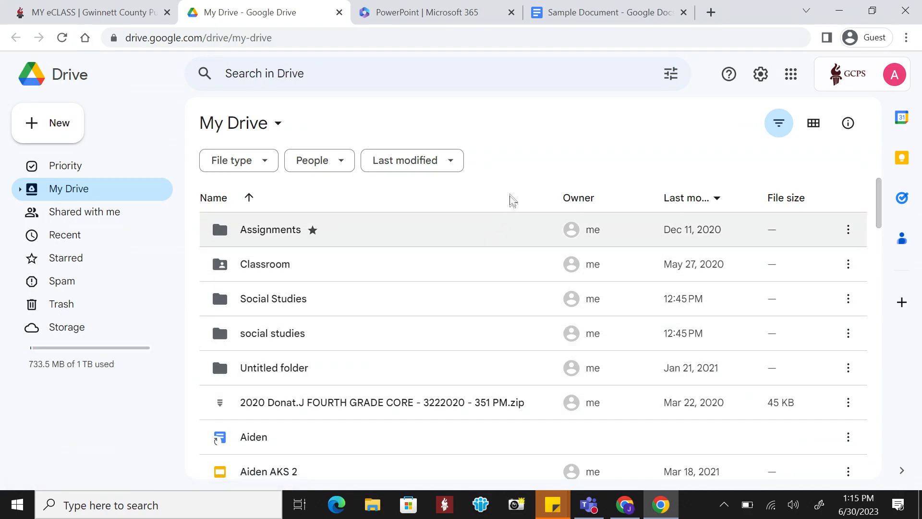
mouse_move(514, 194)
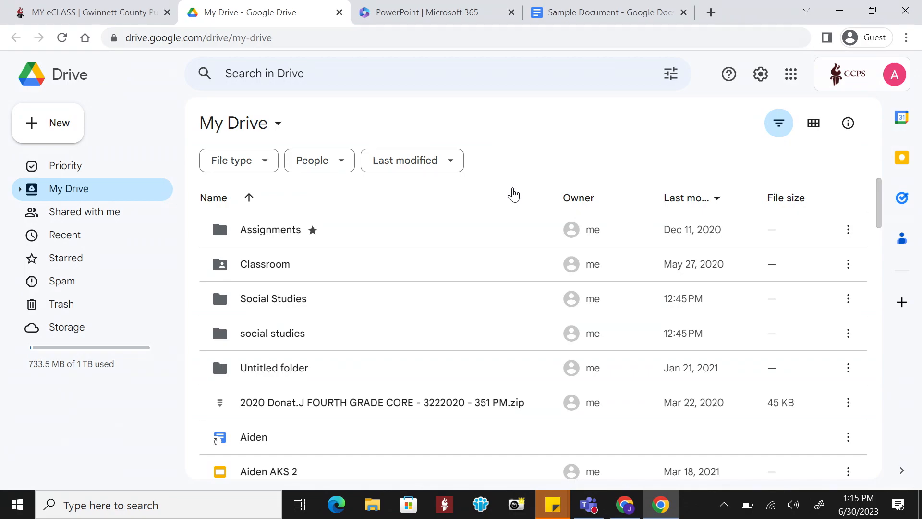
mouse_move(579, 73)
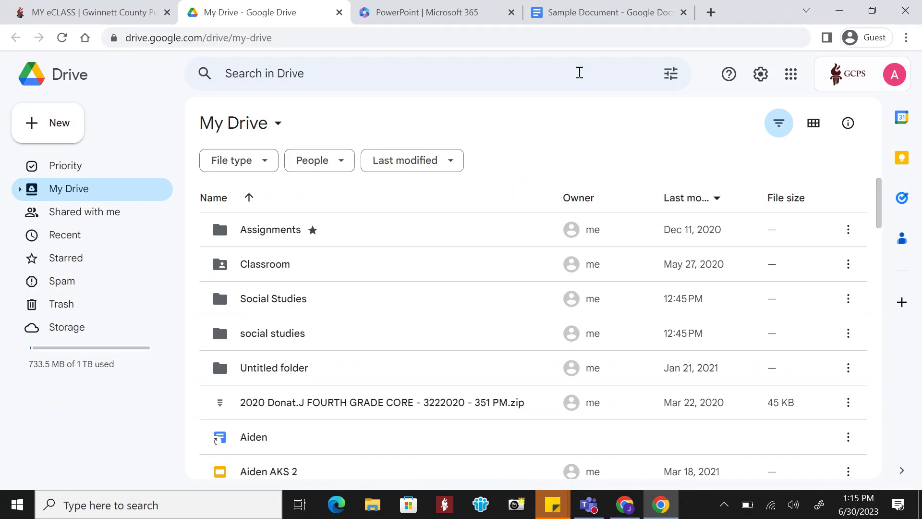
left_click(606, 12)
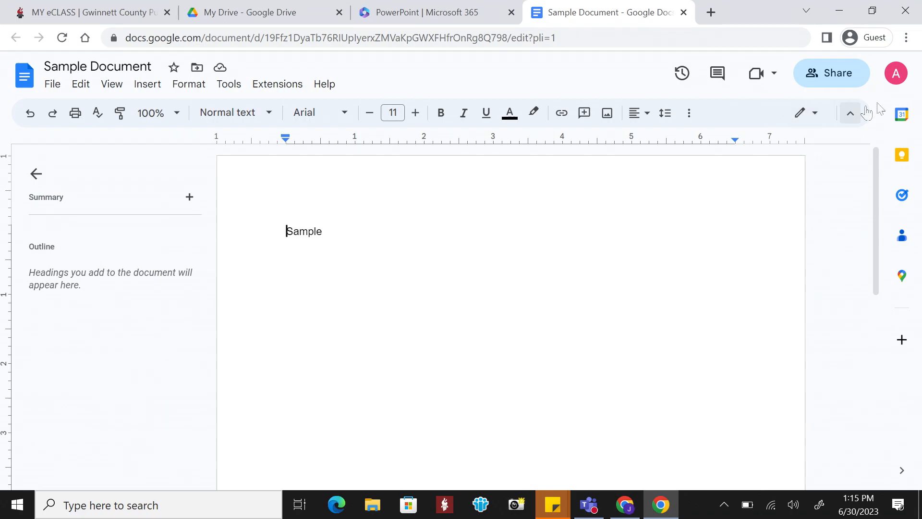
mouse_move(831, 73)
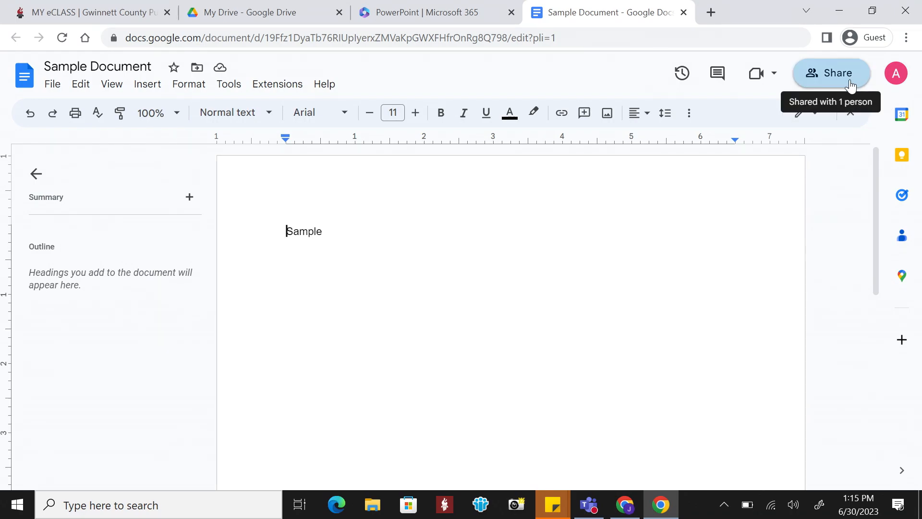
left_click(831, 73)
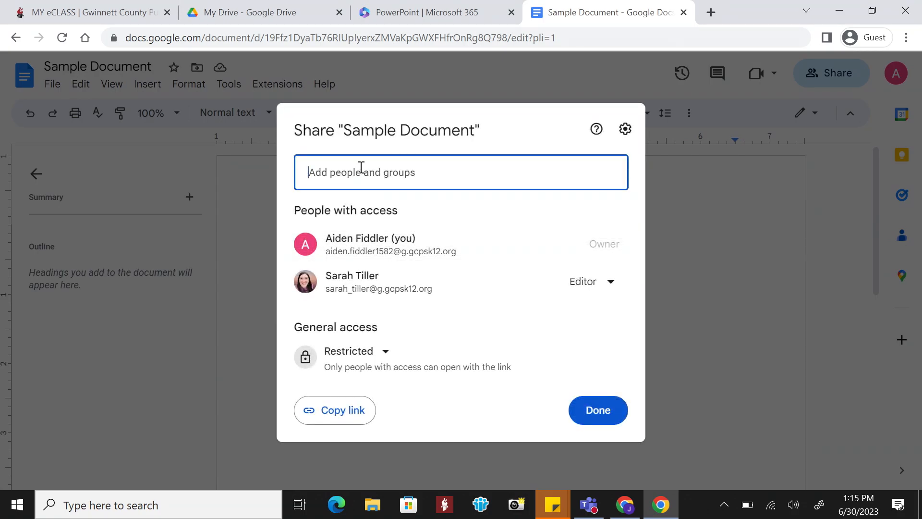
type("sarah tiller")
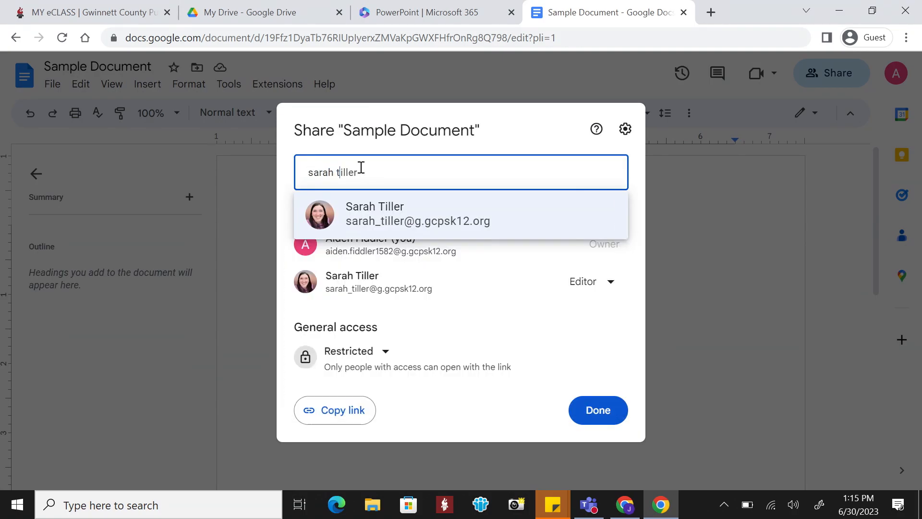
left_click(418, 214)
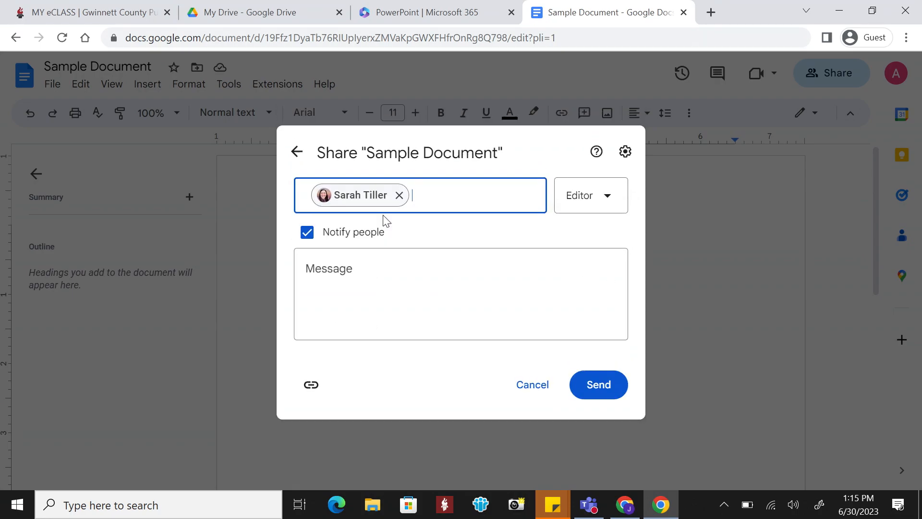
left_click(590, 196)
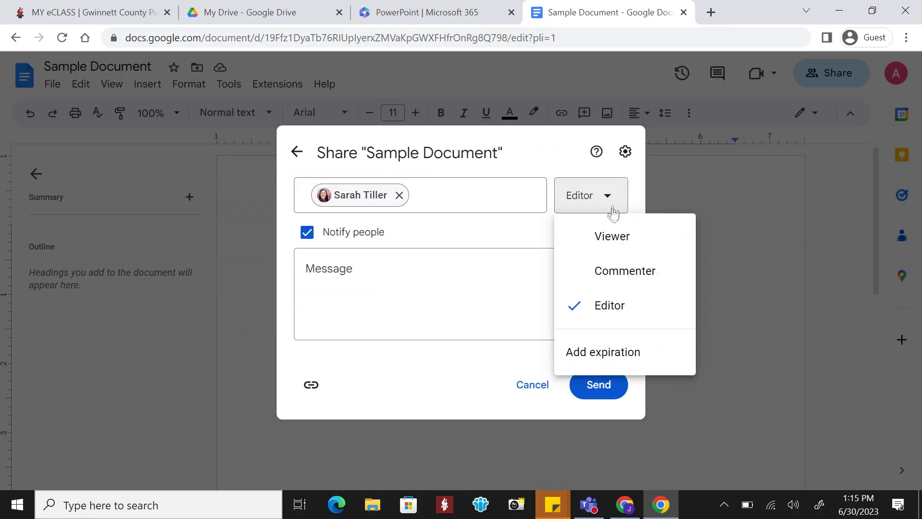
left_click(612, 236)
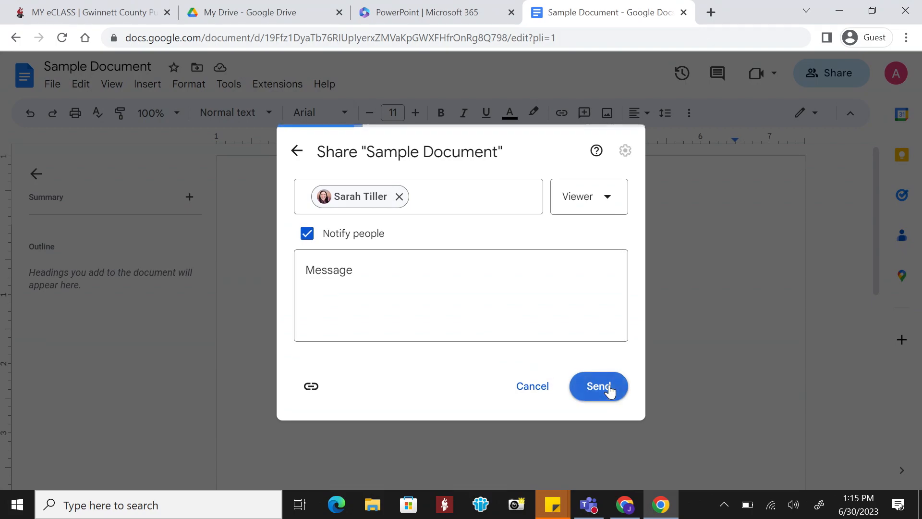
left_click(598, 386)
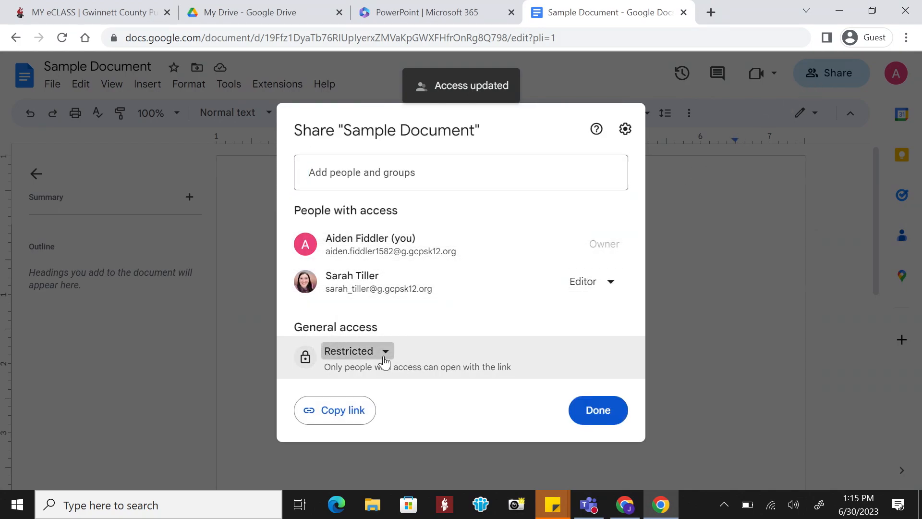
left_click(356, 350)
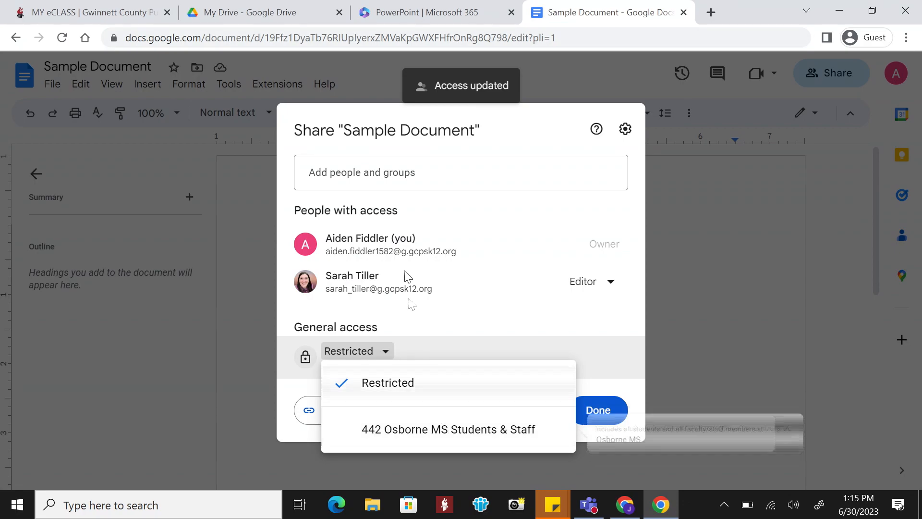
left_click(247, 12)
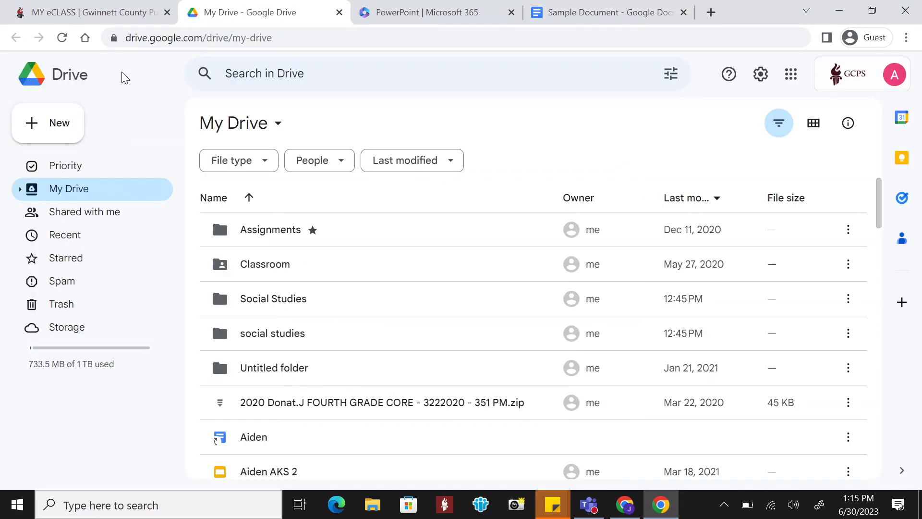
Step: Browse New > More apps like Google Sites and Jamboard, then return to MY eCLASS
left_click(47, 123)
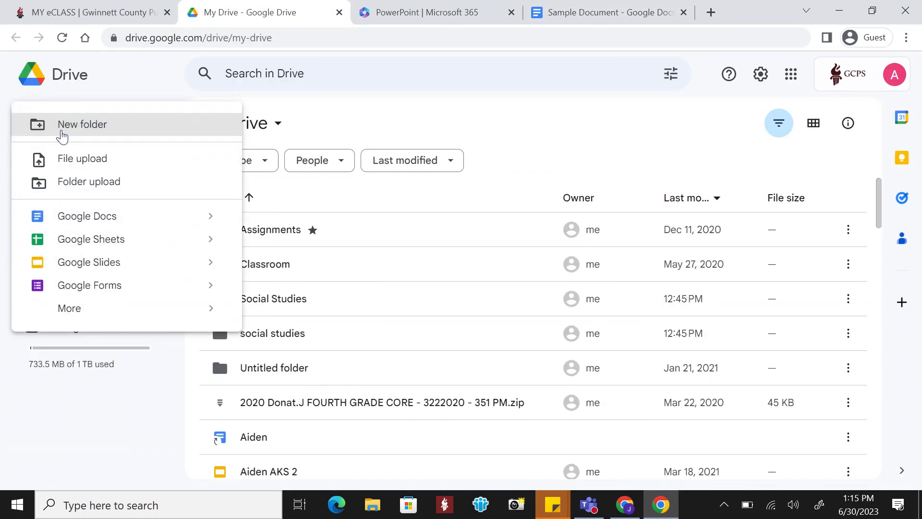
mouse_move(170, 290)
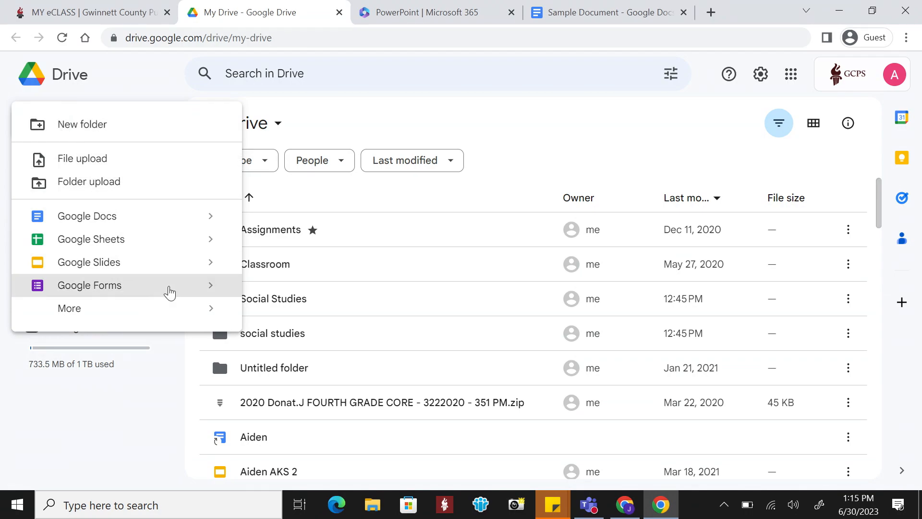
left_click(69, 307)
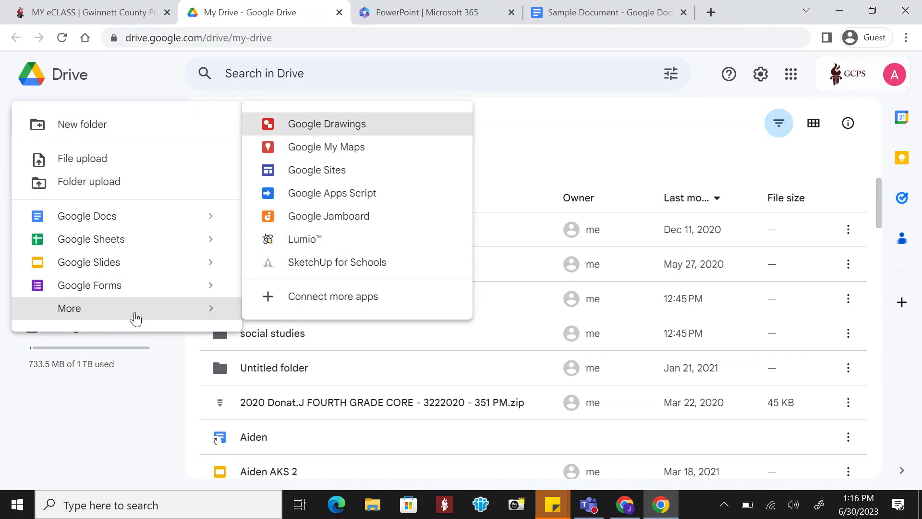
mouse_move(403, 174)
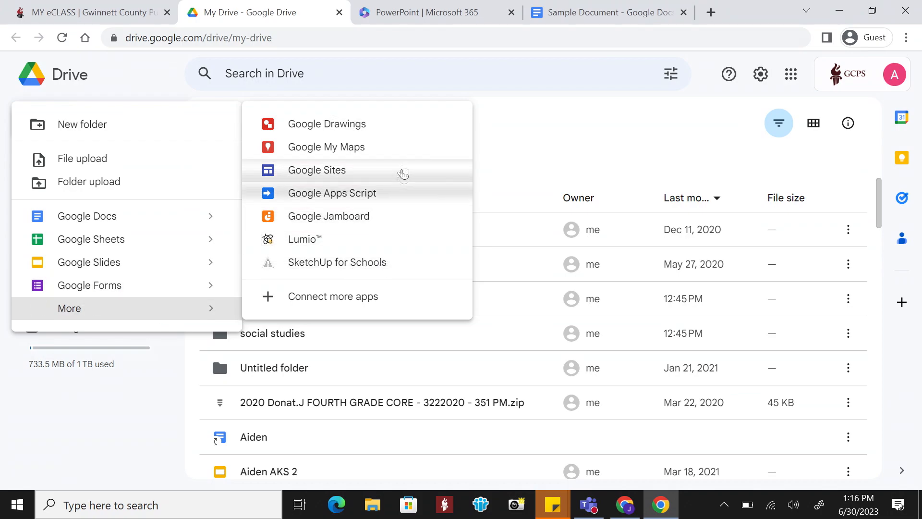
mouse_move(357, 176)
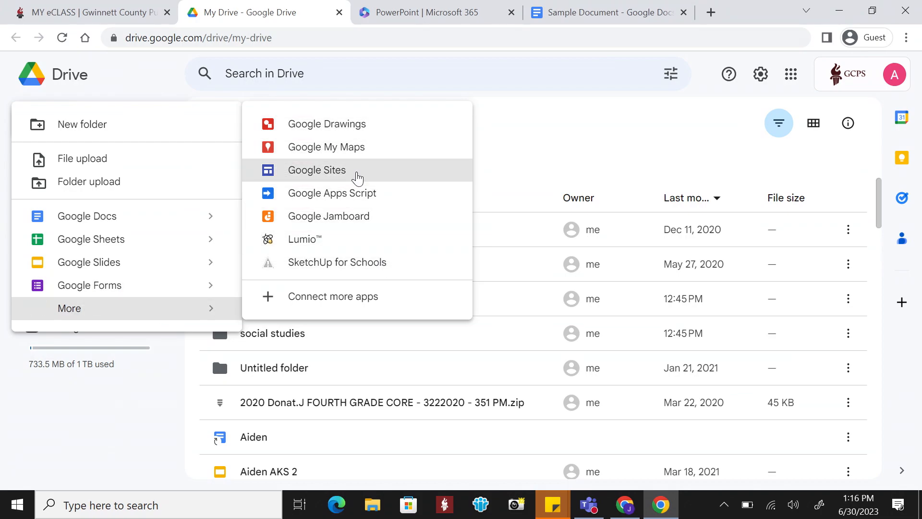
mouse_move(377, 227)
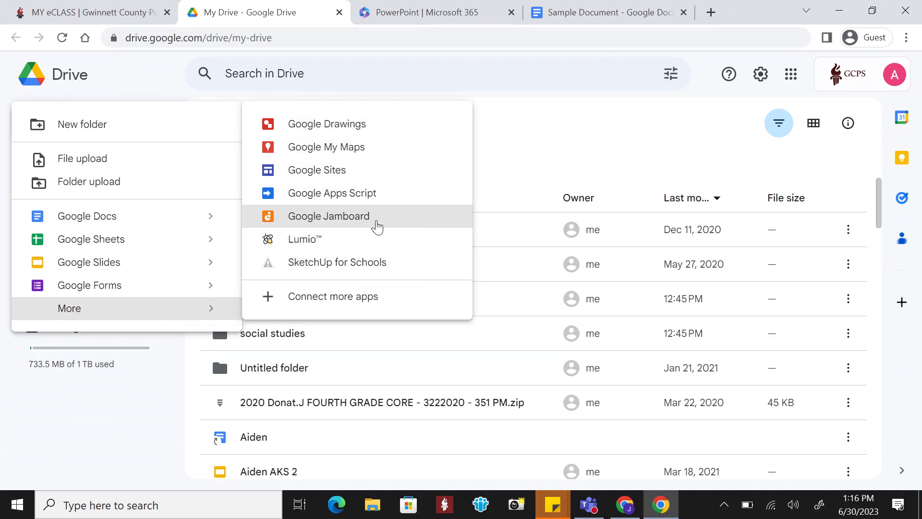
mouse_move(375, 231)
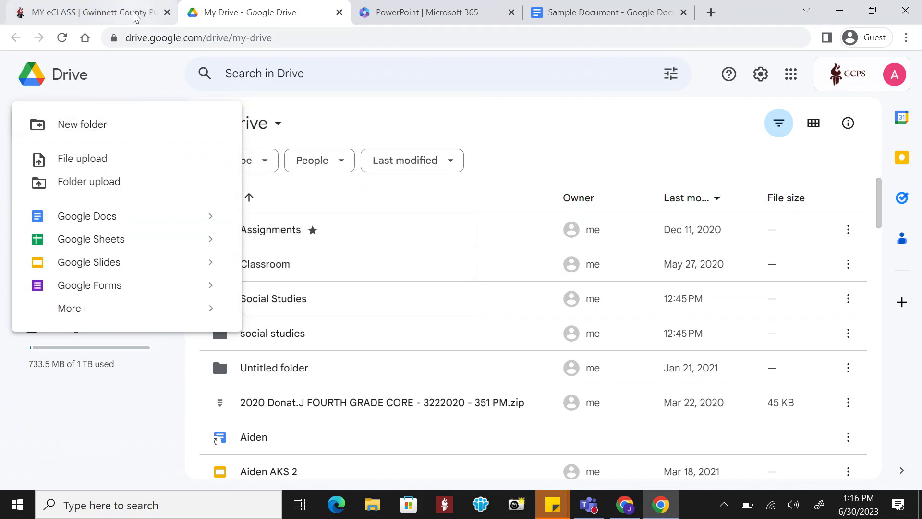
left_click(88, 11)
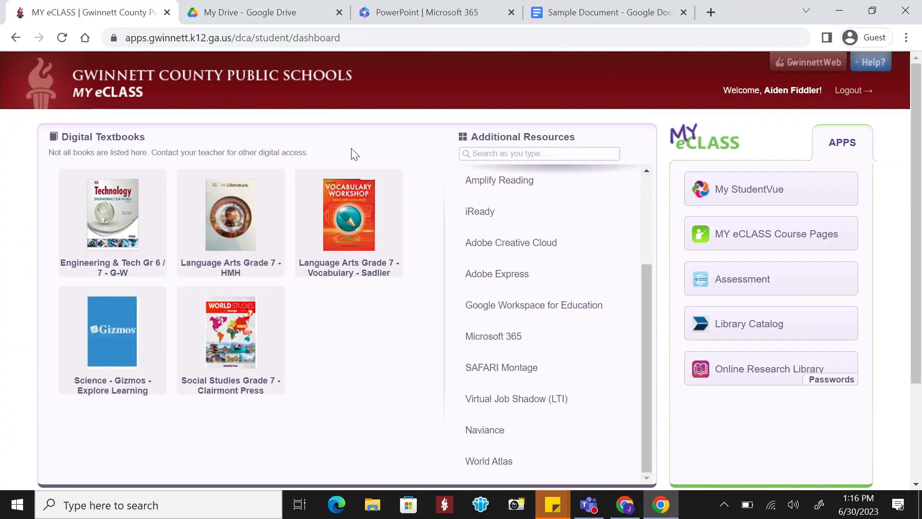
mouse_move(582, 279)
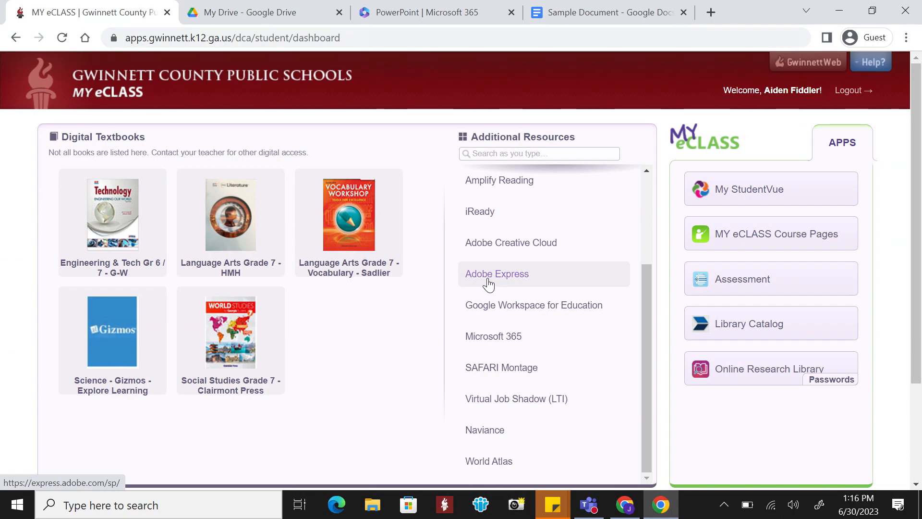
Step: Open Adobe Express from the Additional Resources list to reach its login page
left_click(497, 273)
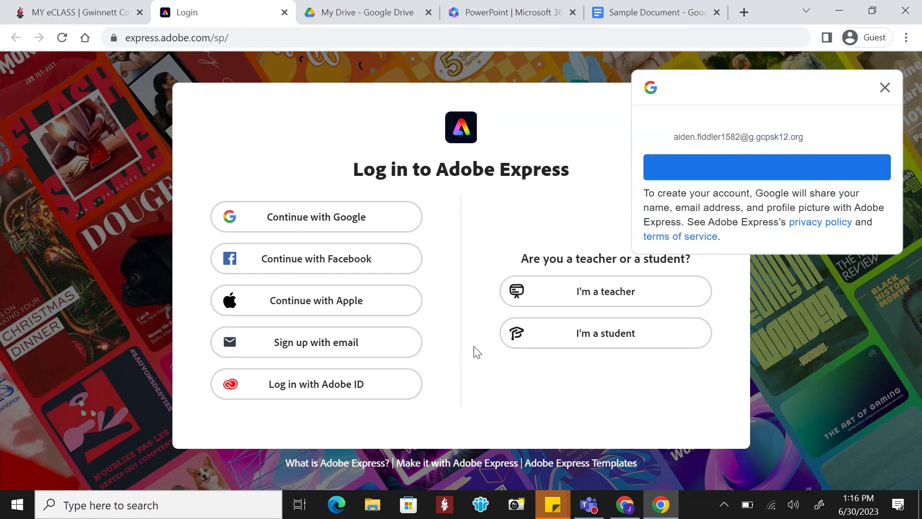
Step: Sign in to Adobe Express as a student with the gcpsk12.org school email
left_click(604, 332)
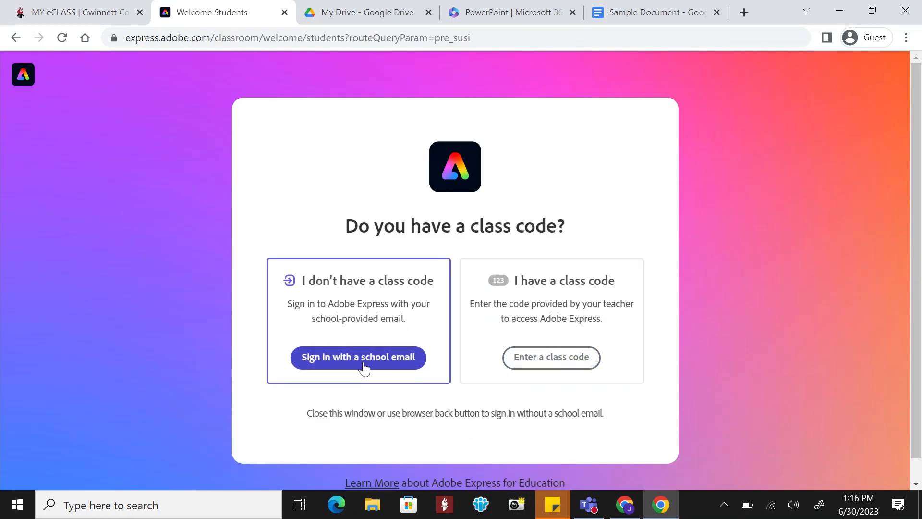
left_click(358, 357)
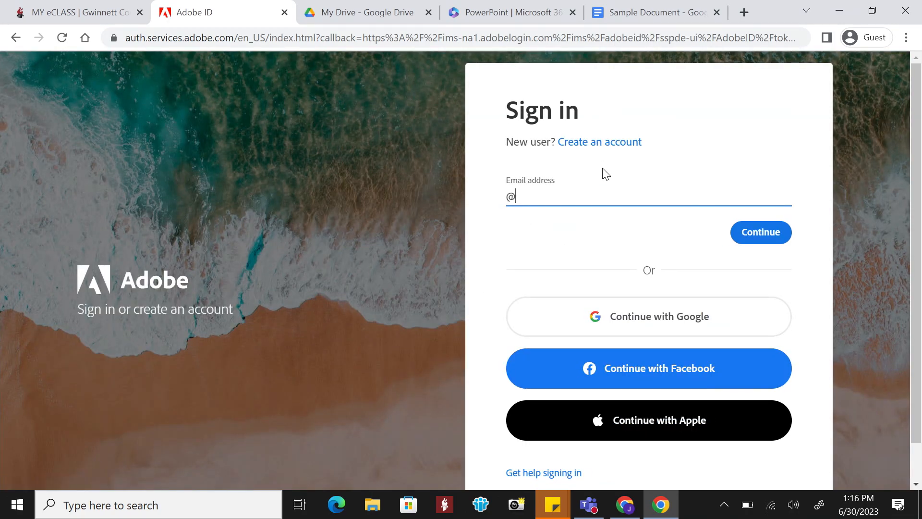
type("gcpsk12")
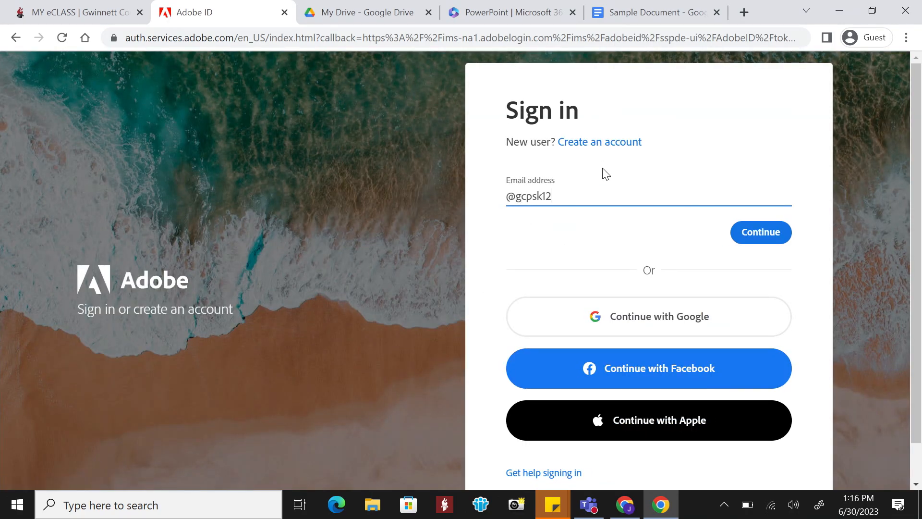
type(".org")
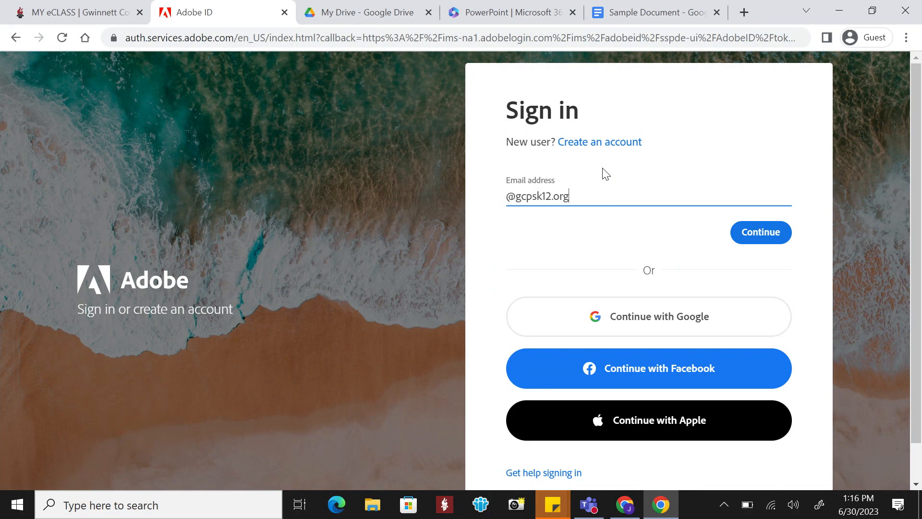
left_click(760, 232)
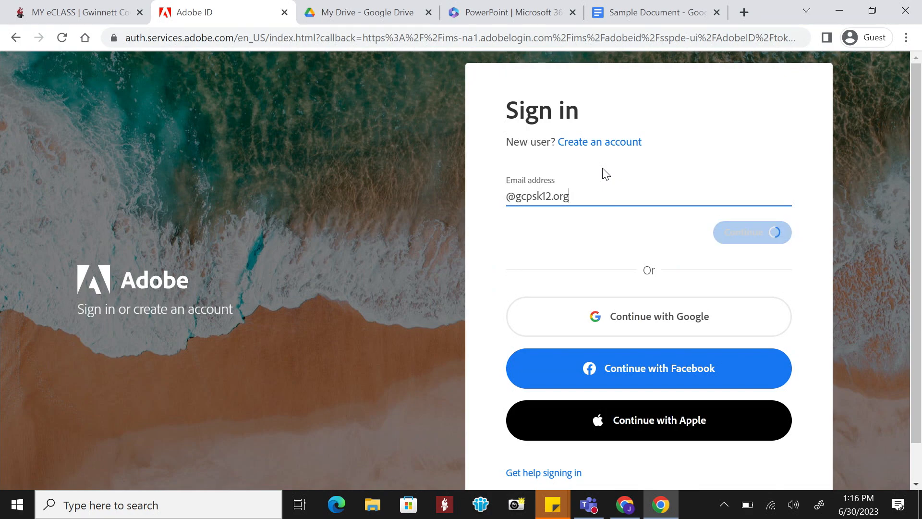
left_click(751, 232)
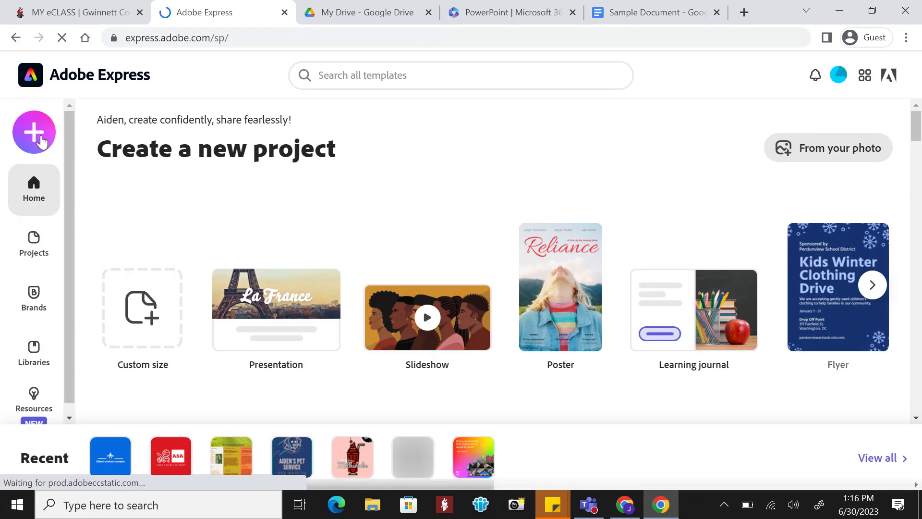
Step: Preview Create new options, open a template design in the editor, then return to MY eCLASS
left_click(34, 132)
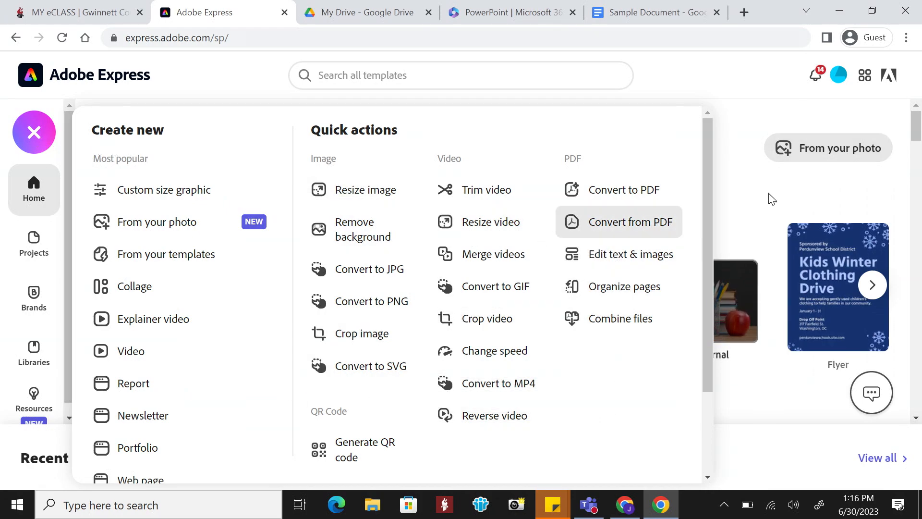
left_click(34, 132)
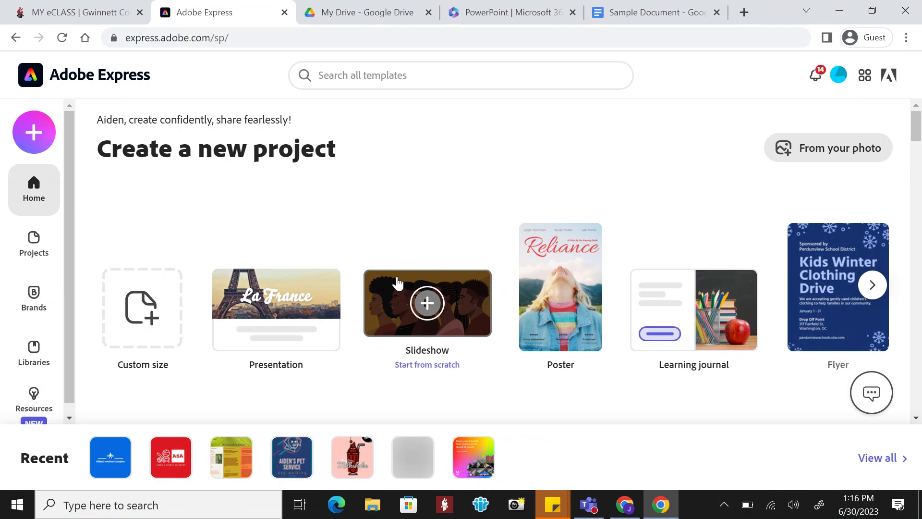
left_click(33, 400)
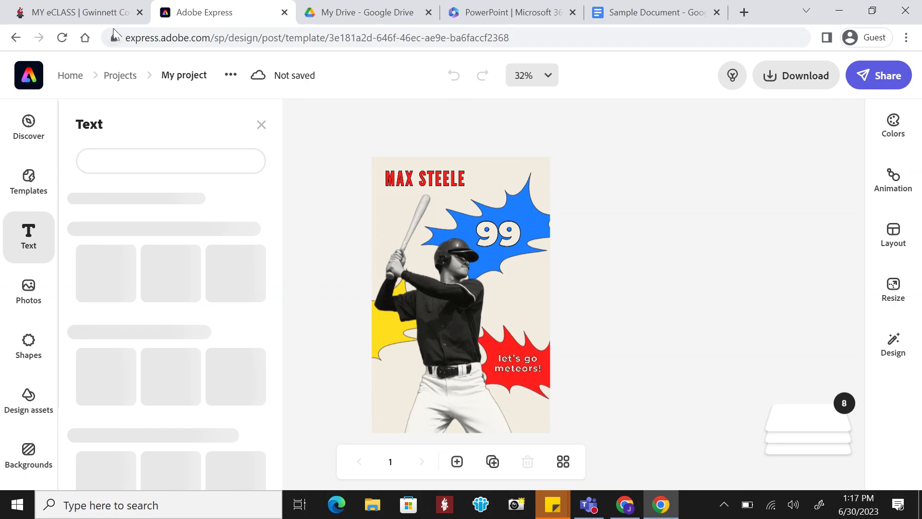
left_click(77, 12)
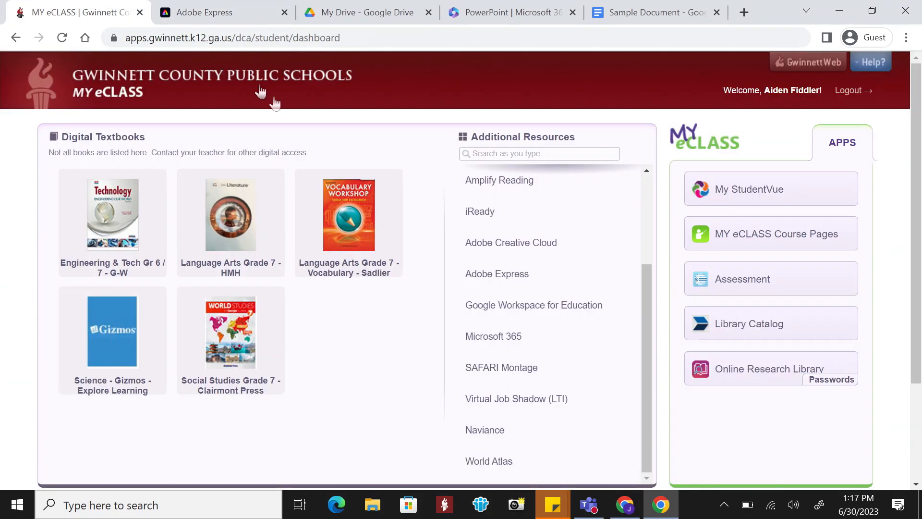
mouse_move(536, 250)
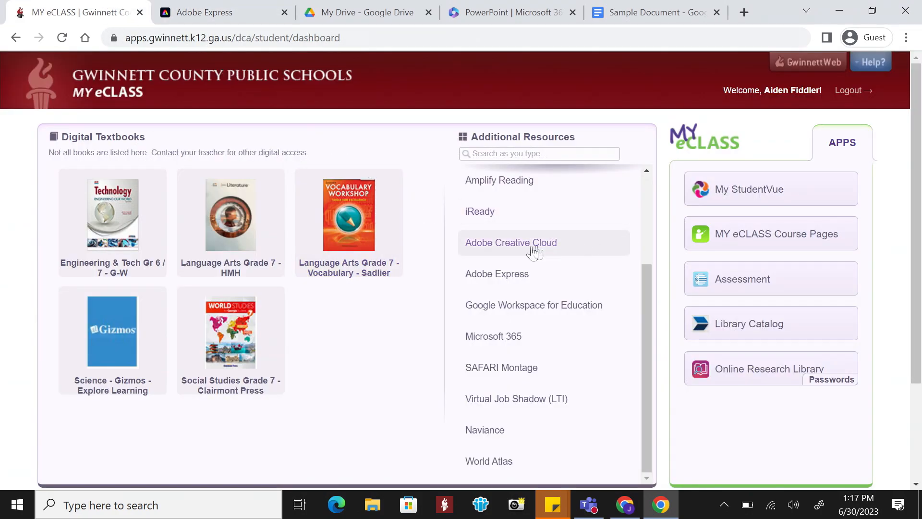
mouse_move(511, 242)
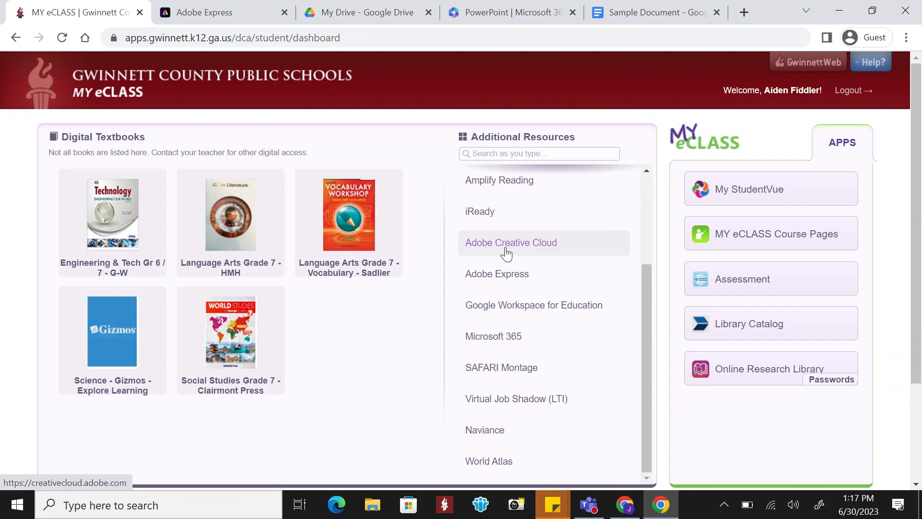
Step: Open Adobe Creative Cloud from the Additional Resources list
left_click(511, 242)
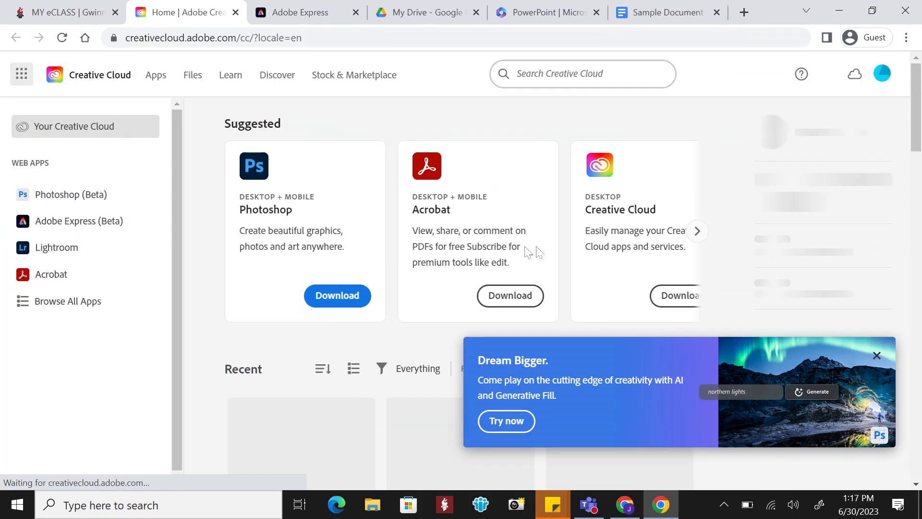
Step: Advance the Suggested apps carousel three times, then go to the all-apps view
left_click(881, 73)
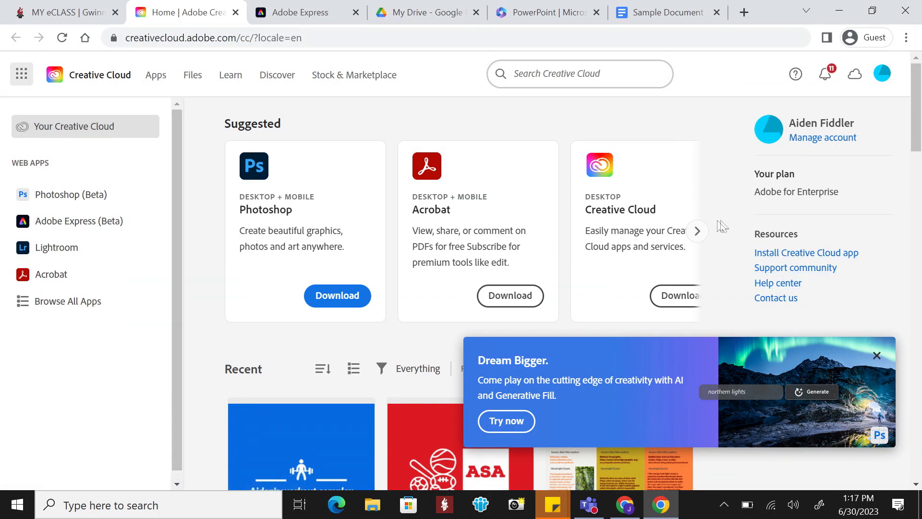
left_click(697, 231)
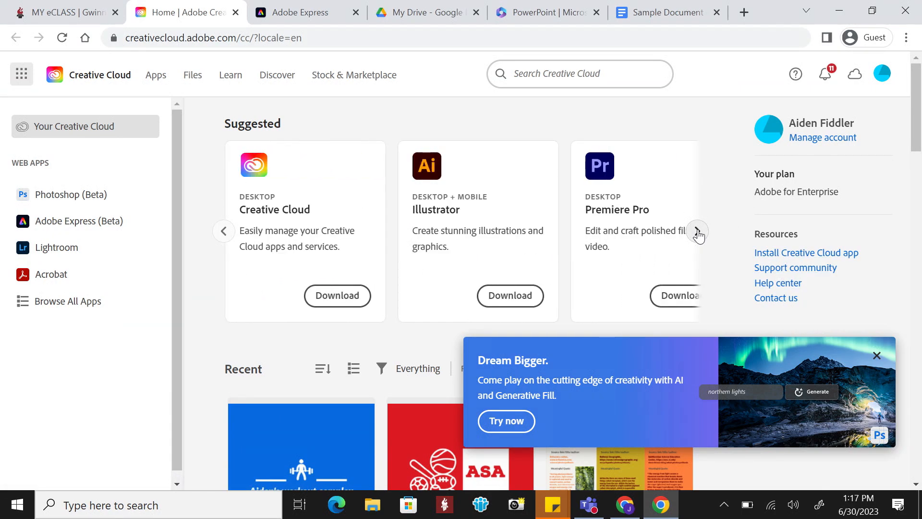
left_click(698, 231)
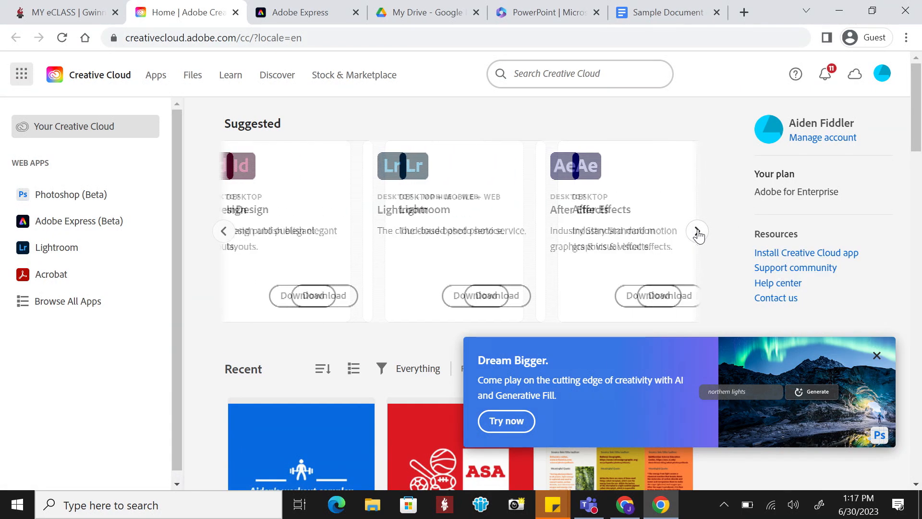
left_click(697, 230)
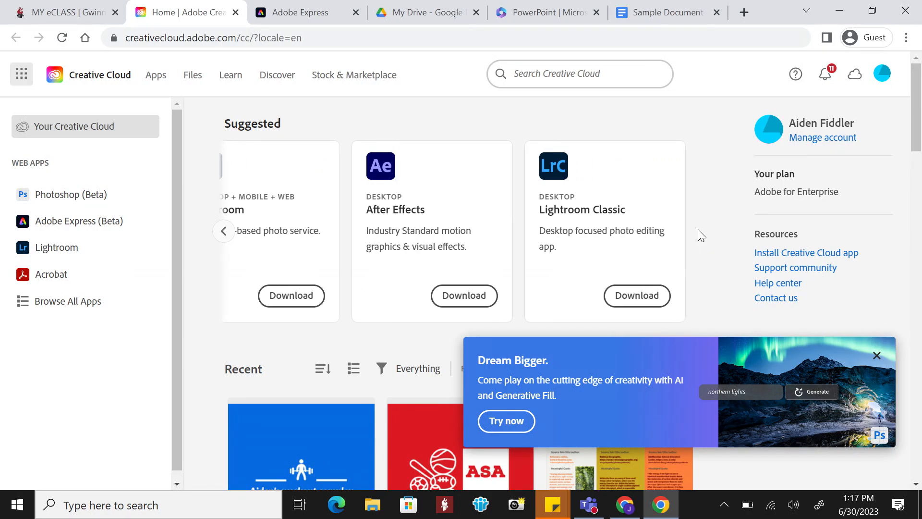
mouse_move(73, 206)
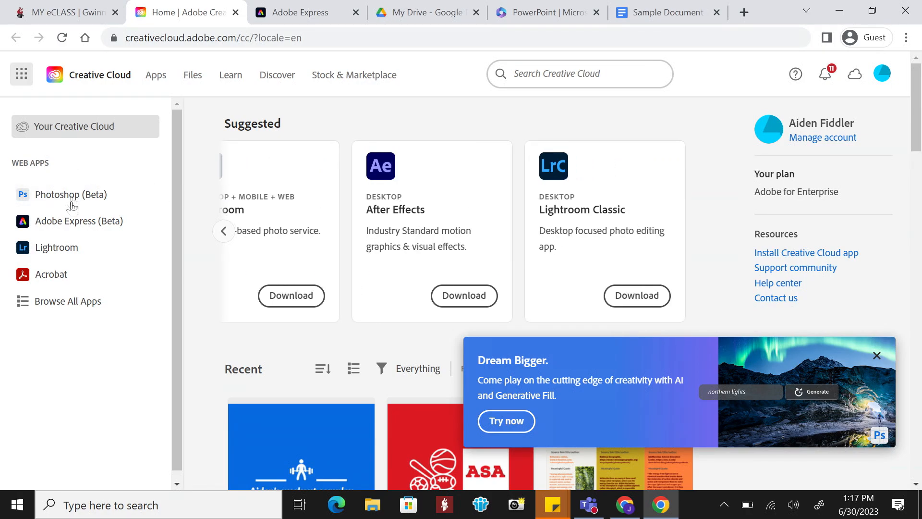
mouse_move(74, 305)
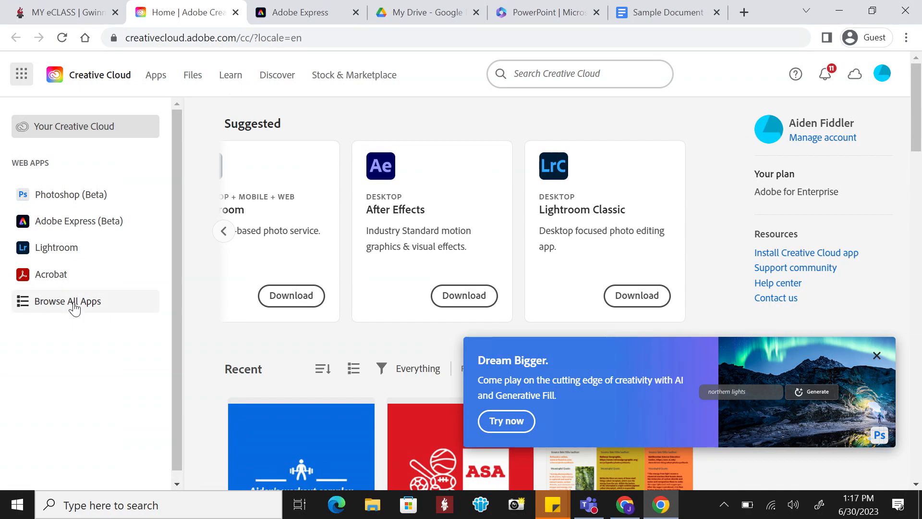
left_click(68, 302)
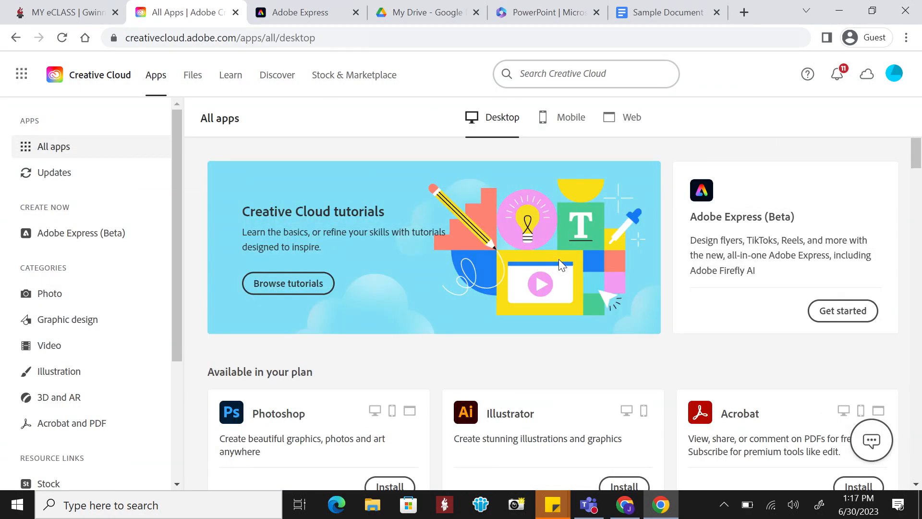
Step: Scroll the All apps list down to InDesign, Lightroom, Premiere Pro, and After Effects
scroll("down", 3)
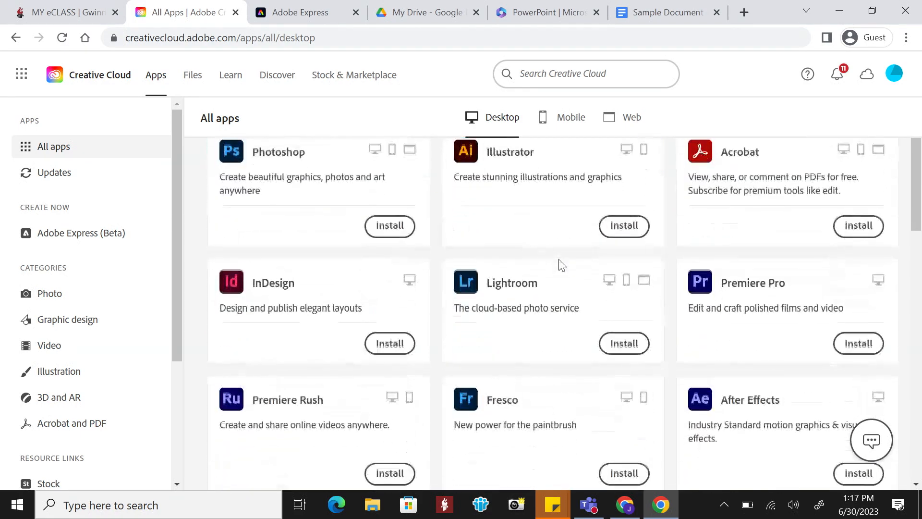